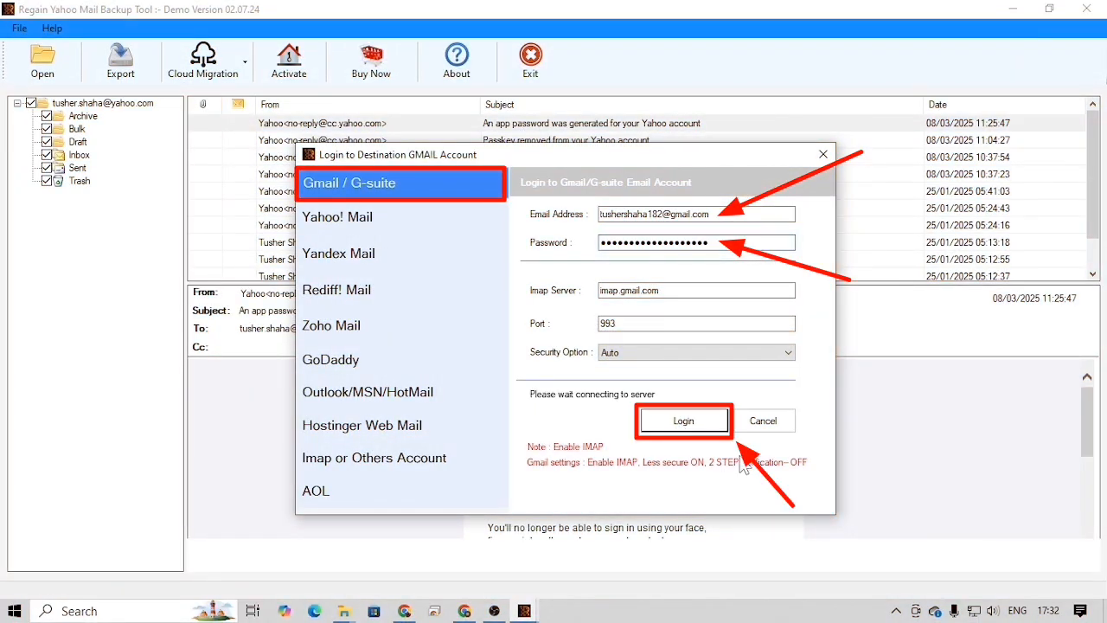
- Log in to the destination Gmail account with the entered address and app password
click(682, 420)
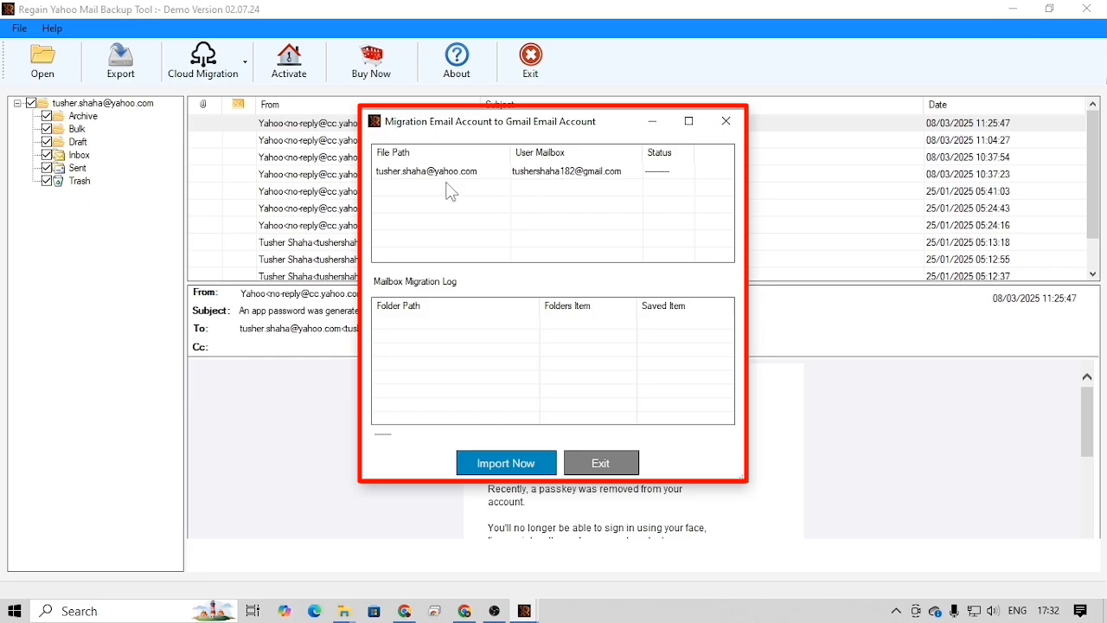
- Start importing the Yahoo mailbox into the paired Gmail account via Import Now
click(505, 462)
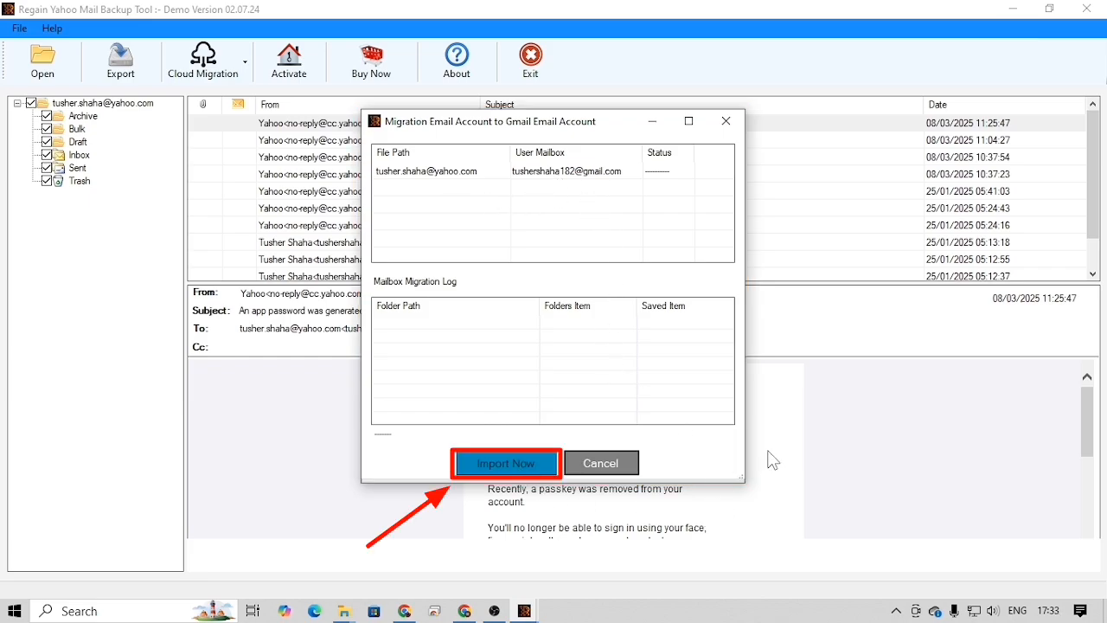
click(505, 464)
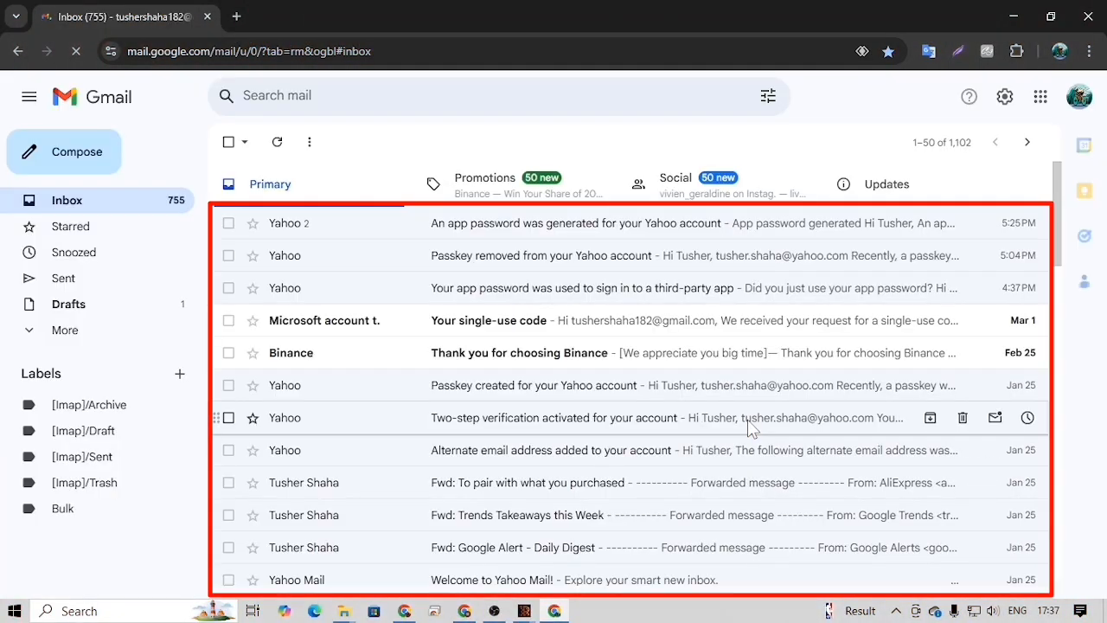
mouse_move(682, 363)
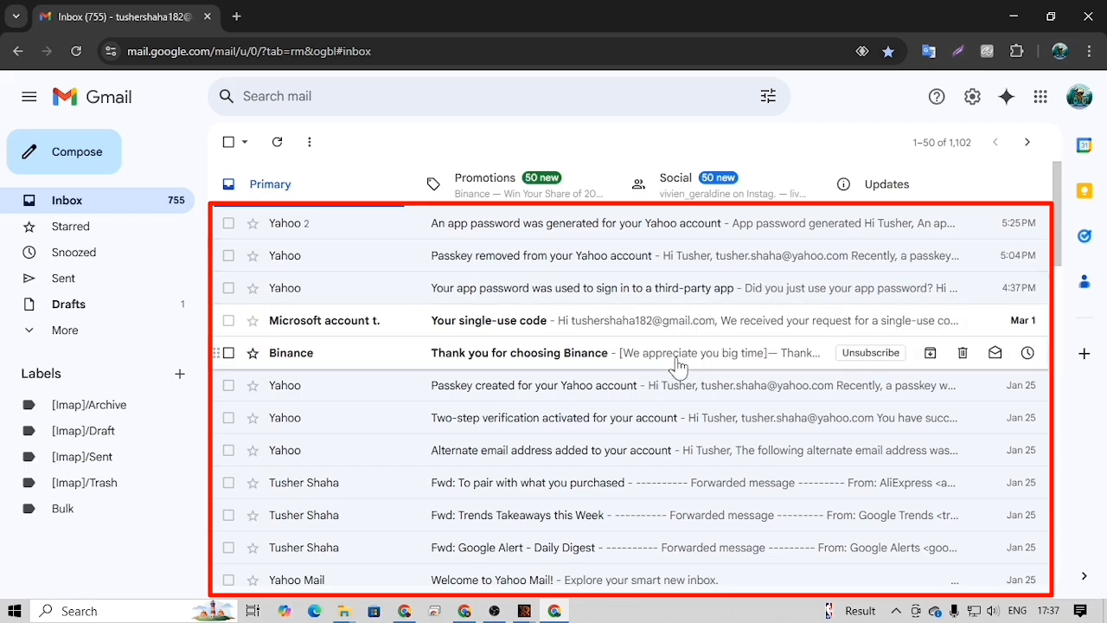